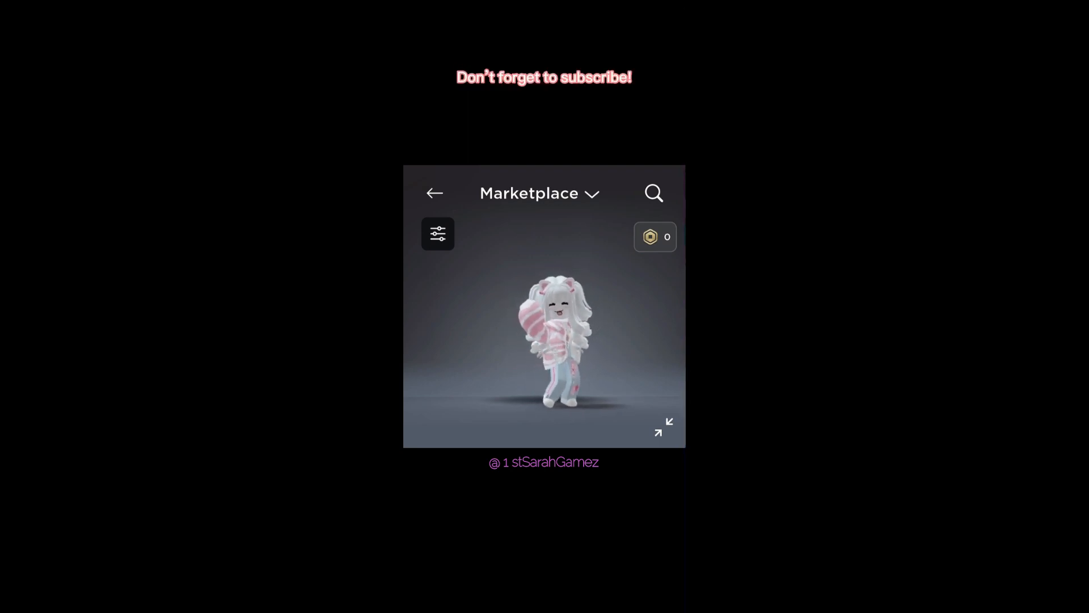
# Bring up the experience search from the Marketplace page
pyautogui.click(653, 193)
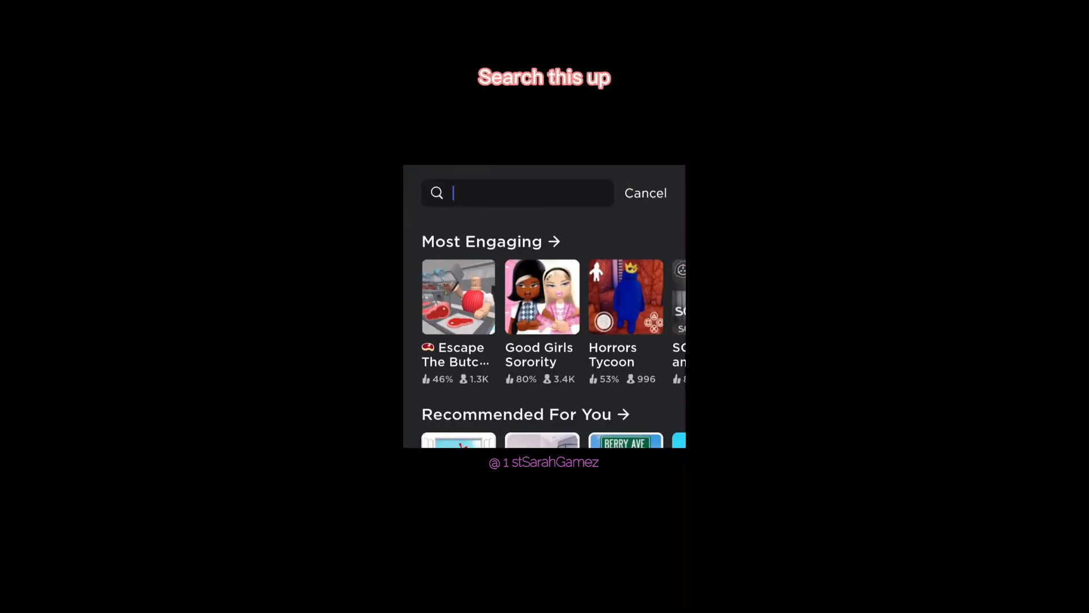
# Search for 'ksi launch party' via the KSI suggestion
pyautogui.write('KS')
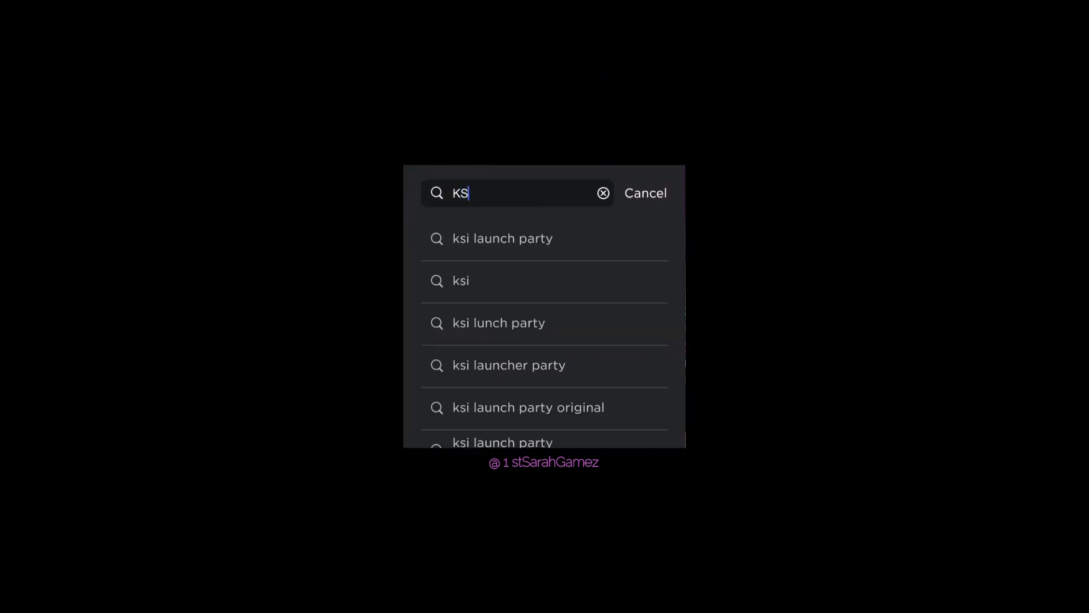
pyautogui.write('I')
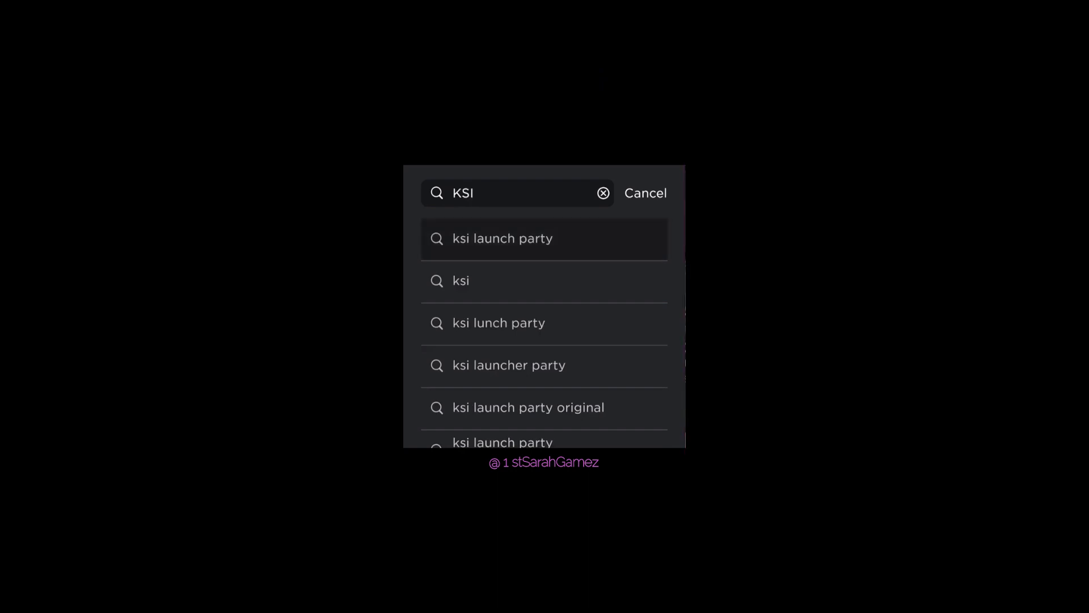
pyautogui.click(501, 238)
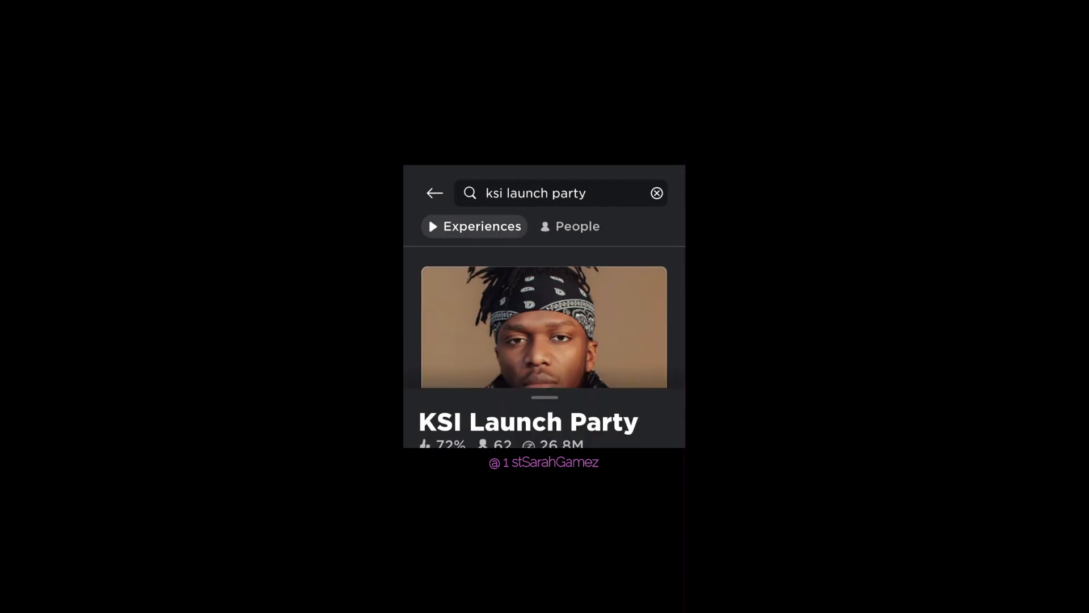
# Enter the KSI Launch Party experience to collect its badge accessories
pyautogui.click(543, 327)
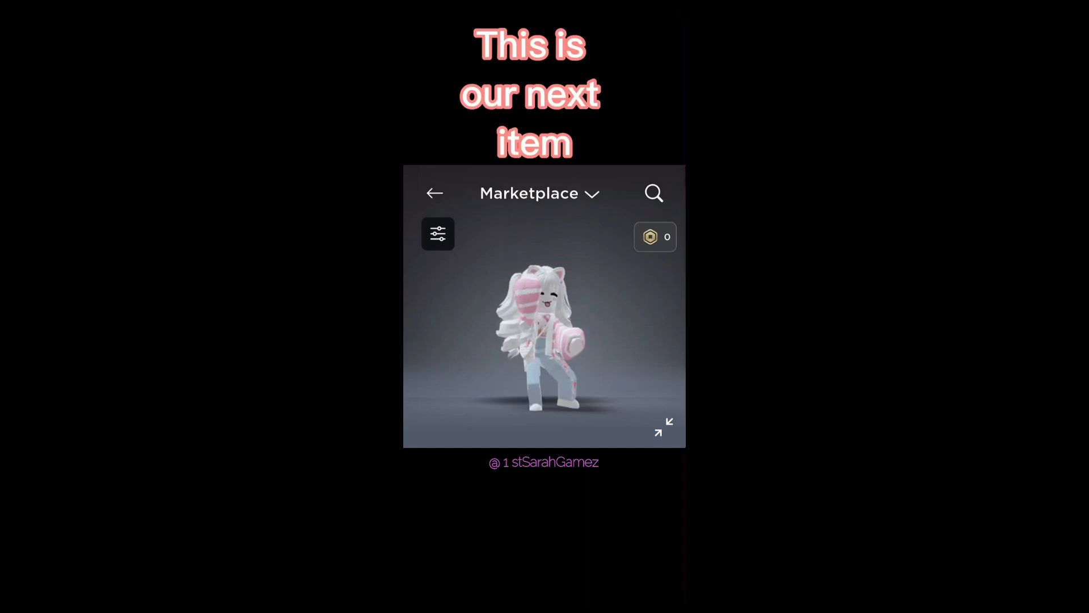
# Search 'sun' and select the Sunsilk Hair Care Lab Tycoon experience
pyautogui.click(653, 193)
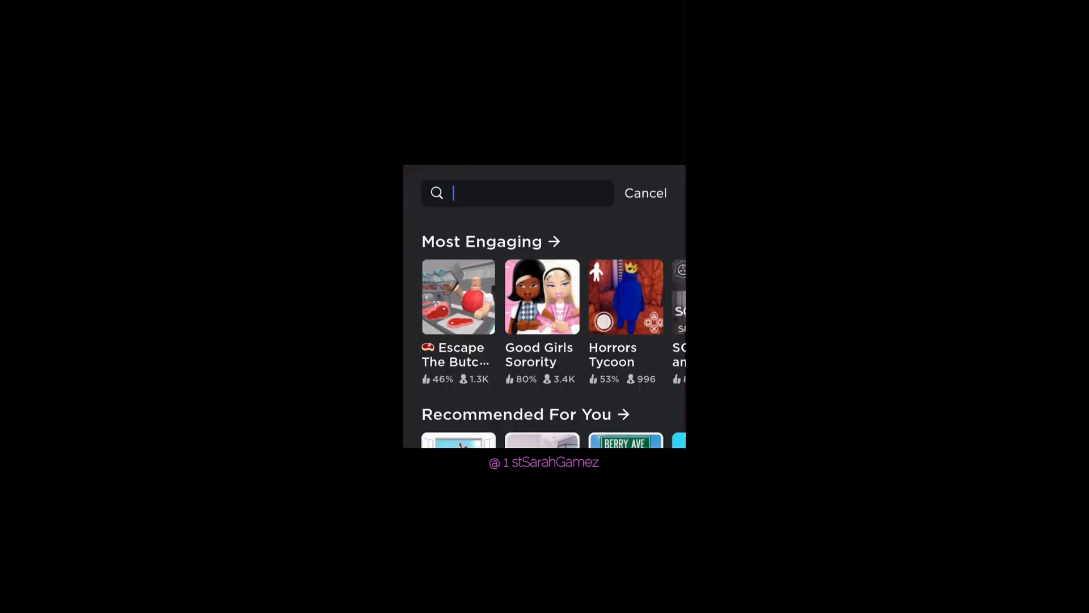
pyautogui.write('sun')
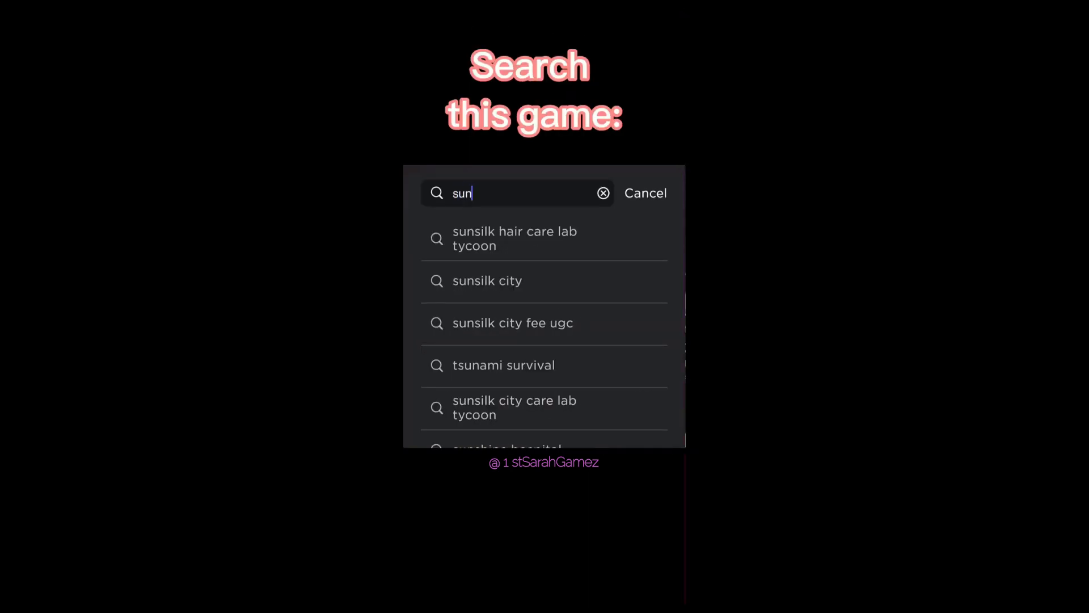
pyautogui.click(515, 237)
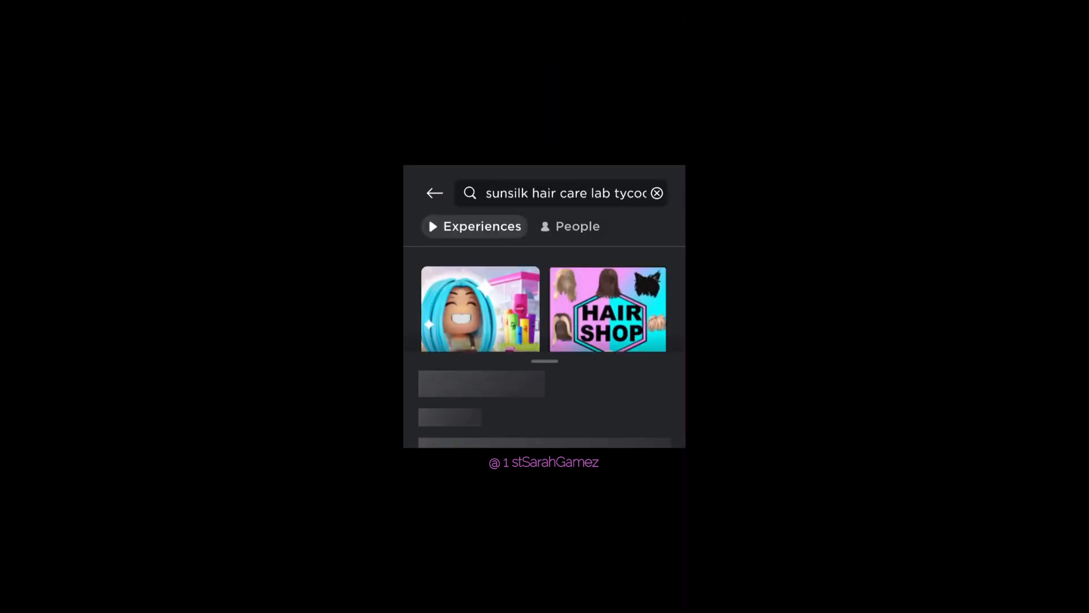
pyautogui.click(480, 308)
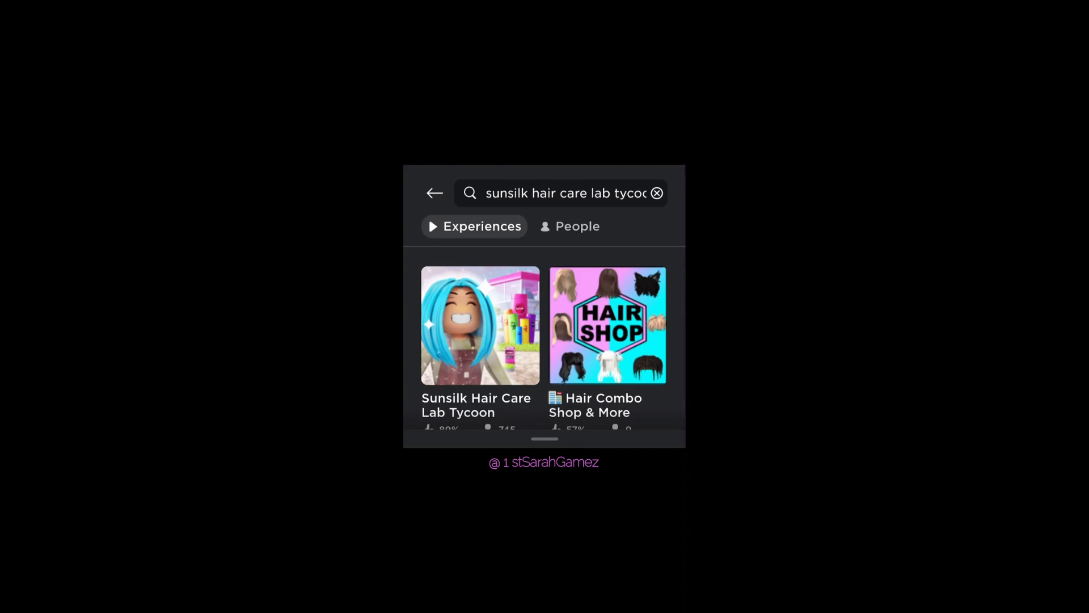
pyautogui.click(480, 326)
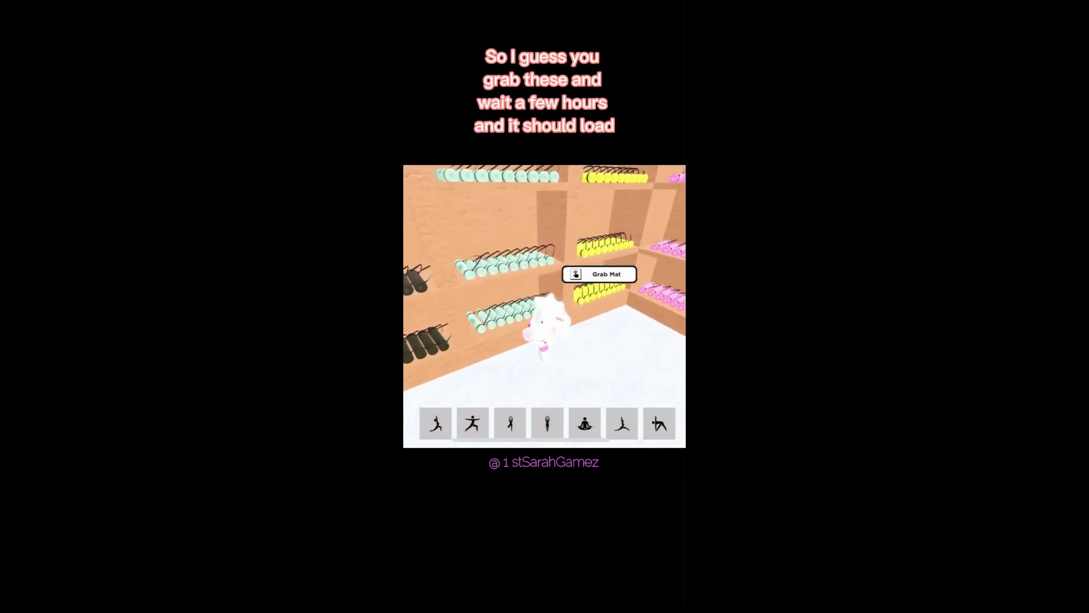
# Grab a mat from the wall rack to unlock the Alo Warrior Yoga Mat
pyautogui.click(599, 274)
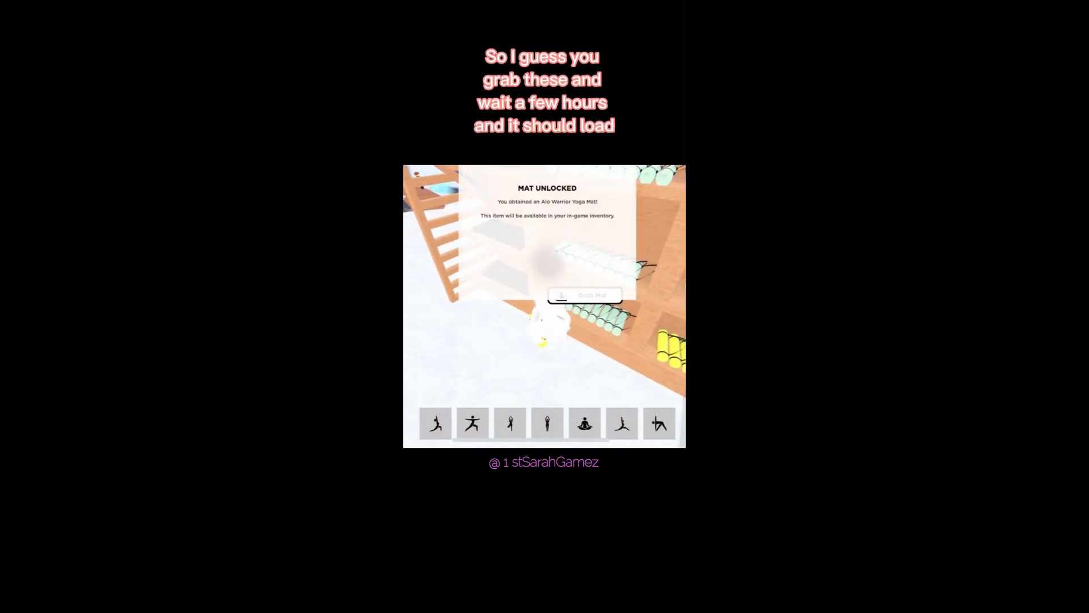